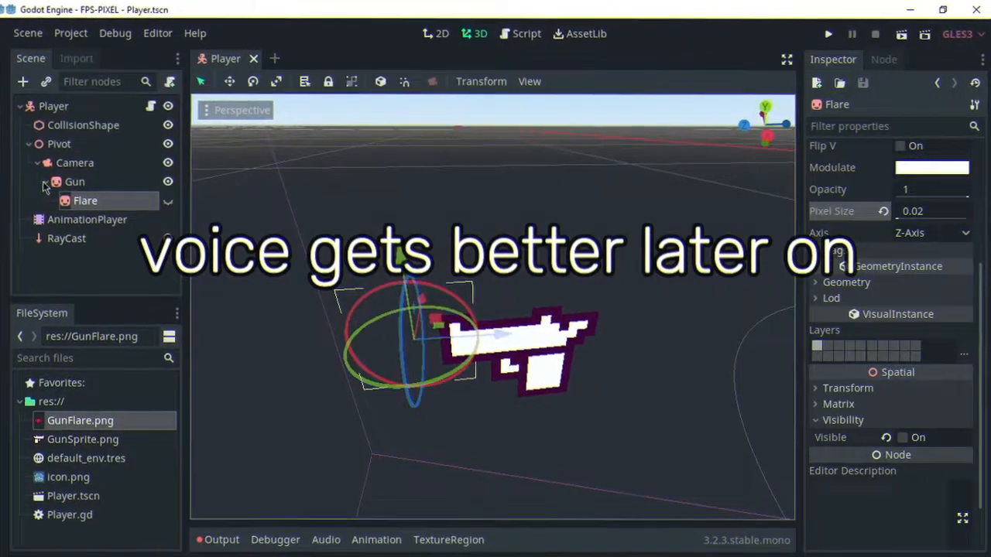
Inspect the Shoot animation, Pivot and Flare nodes, then show Player.gd's movement code.
left_click(87, 220)
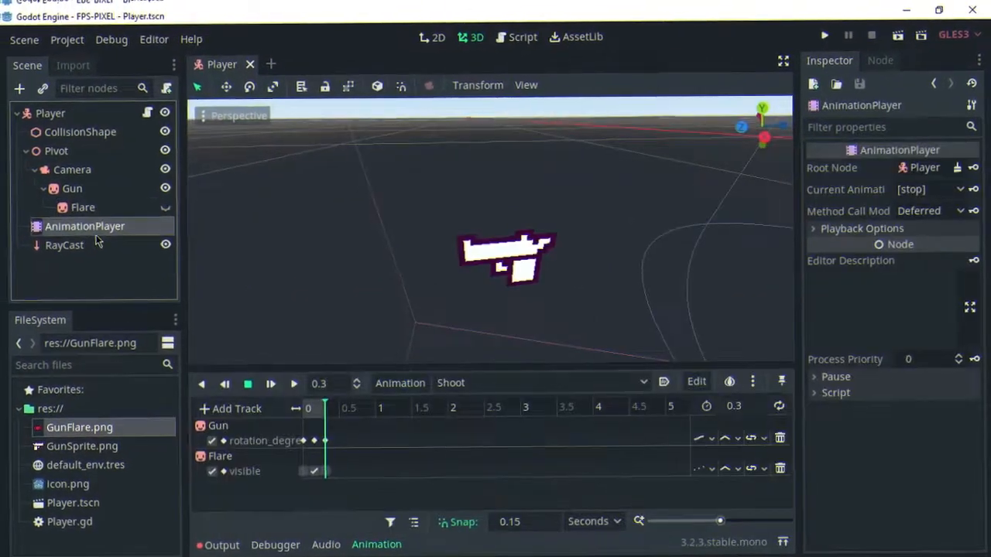
left_click(83, 208)
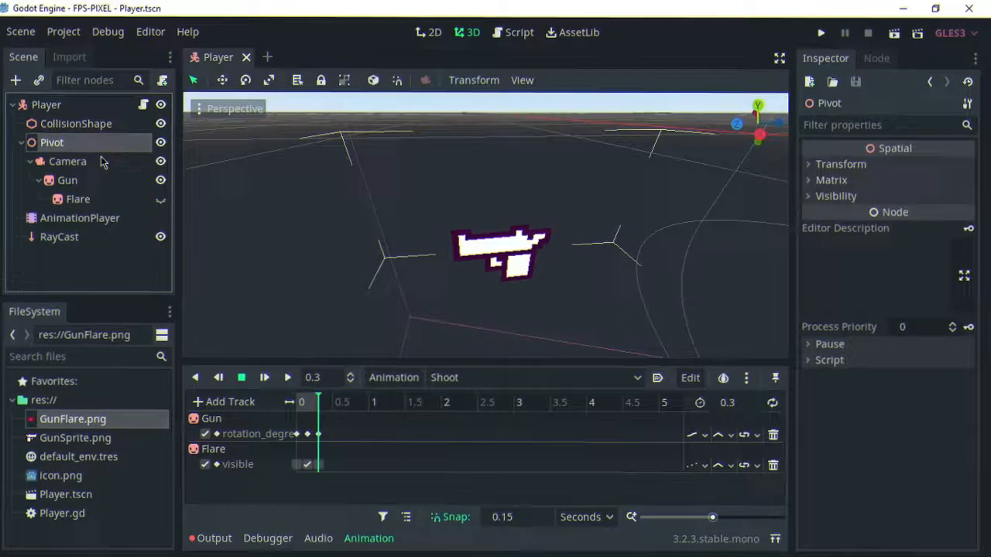
left_click(77, 199)
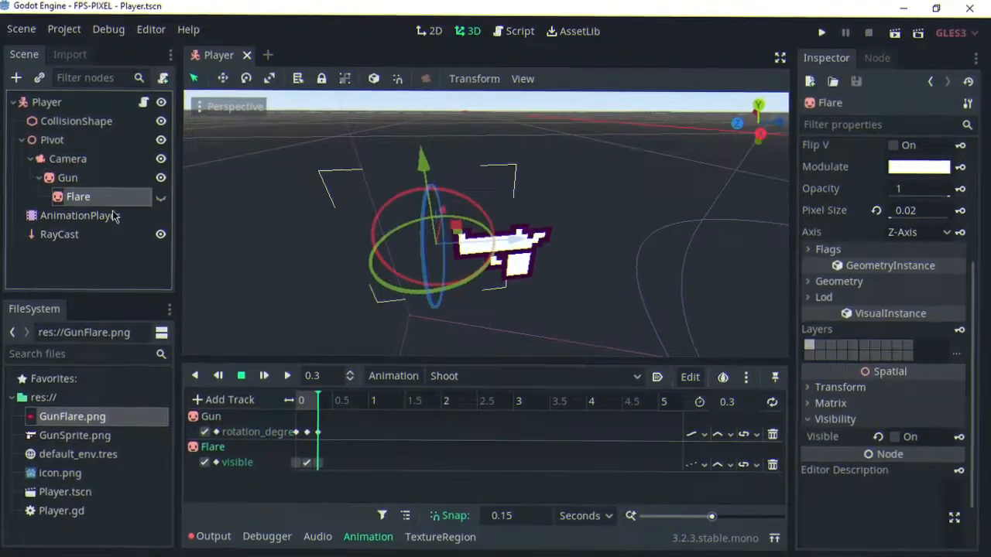
left_click(76, 215)
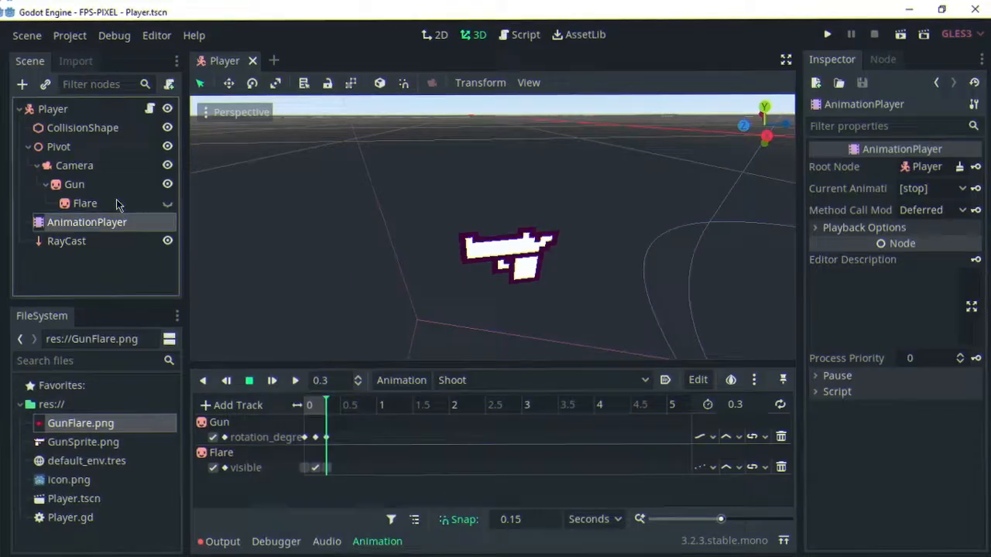
left_click(520, 34)
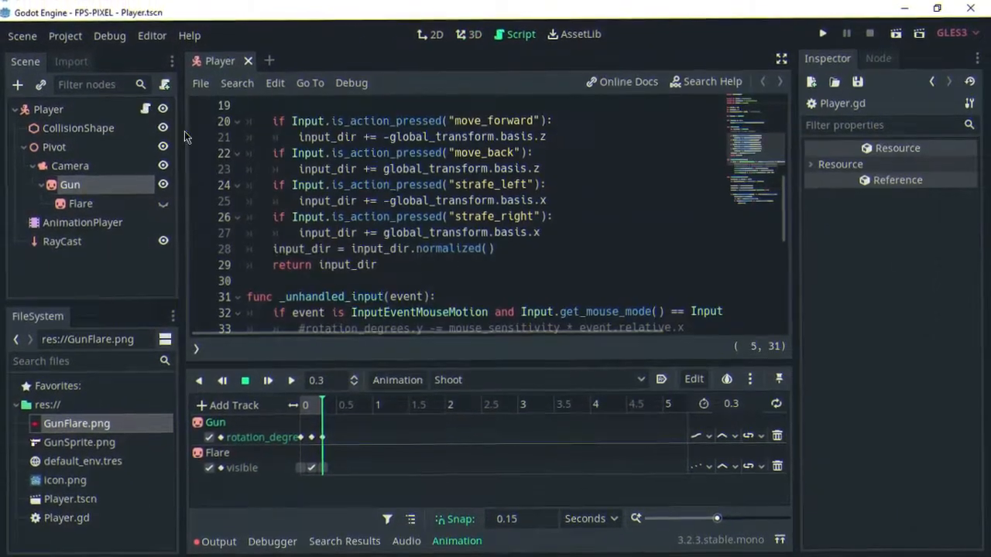
Show the World scene with the Enemy sprite placed in the maze level.
left_click(822, 32)
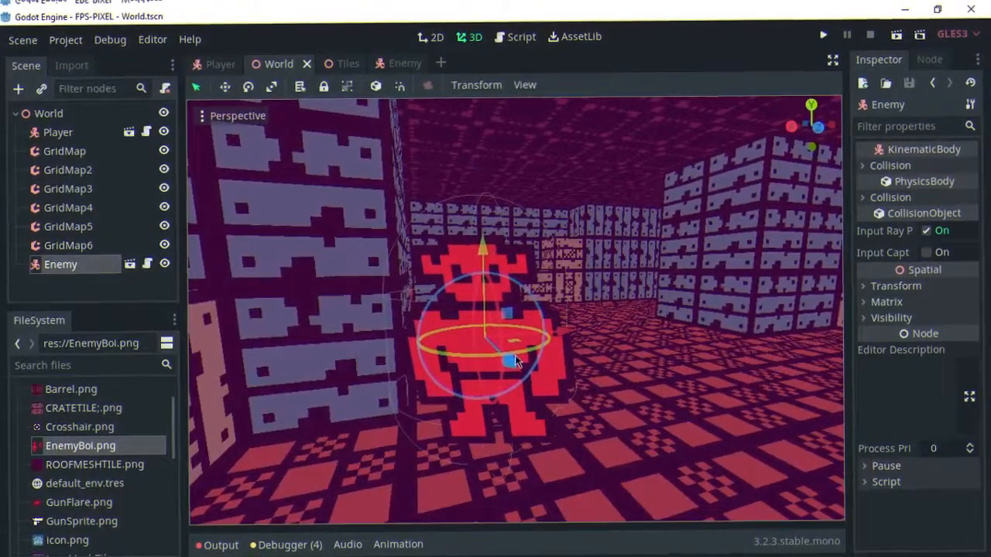
Return to the Player scene with the Flare sprite's properties displayed.
left_click(824, 36)
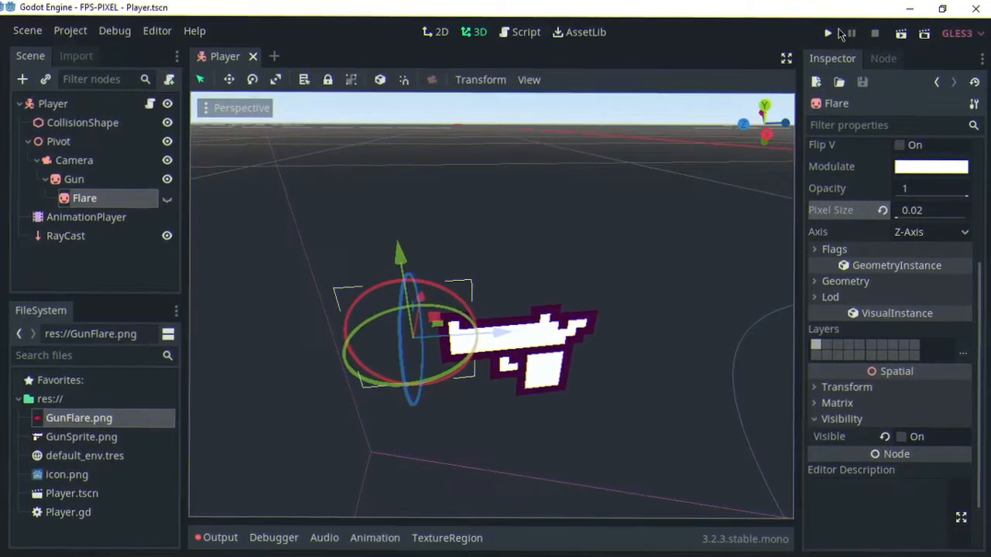
Inspect the Gun sprite and shooting RayCast, then run the FPS-PIXEL project.
left_click(68, 179)
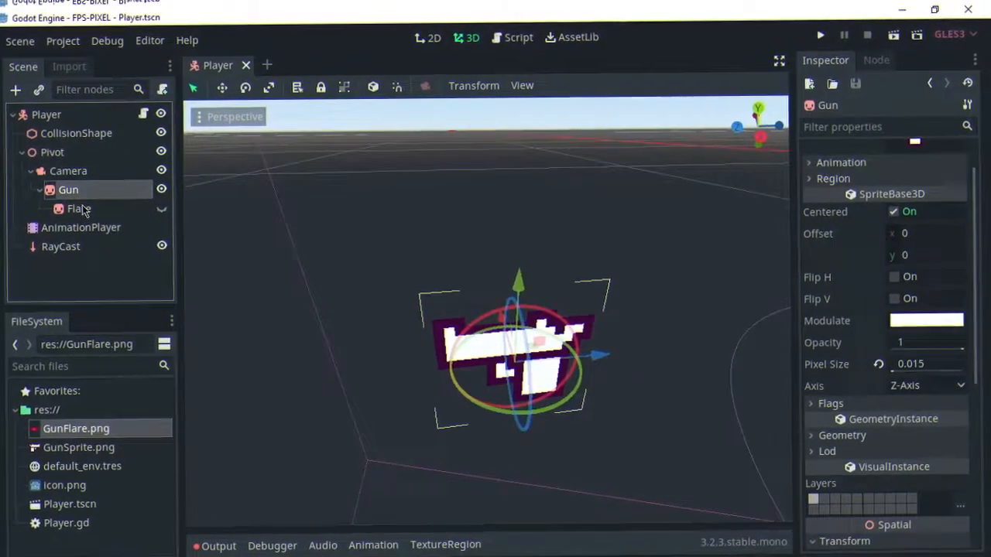
left_click(60, 246)
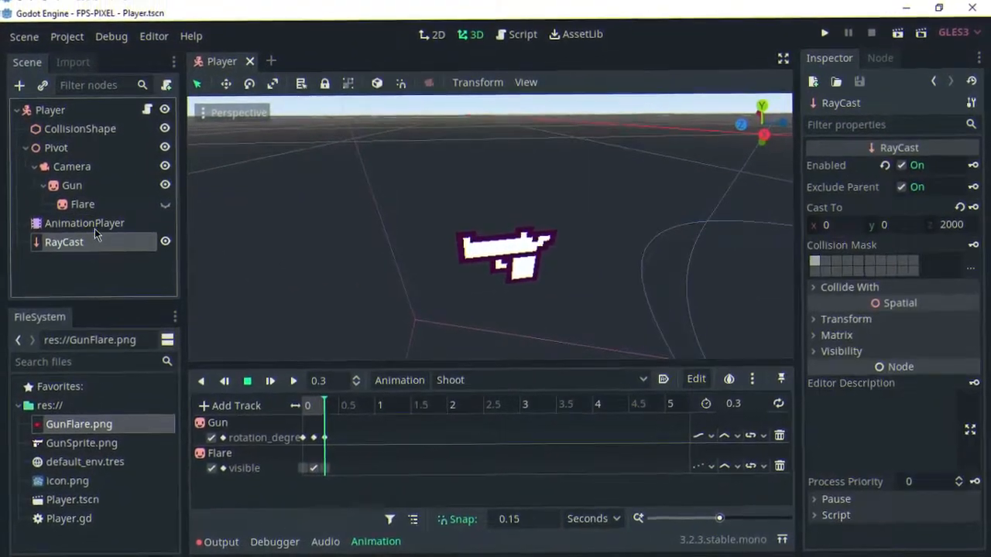
left_click(823, 33)
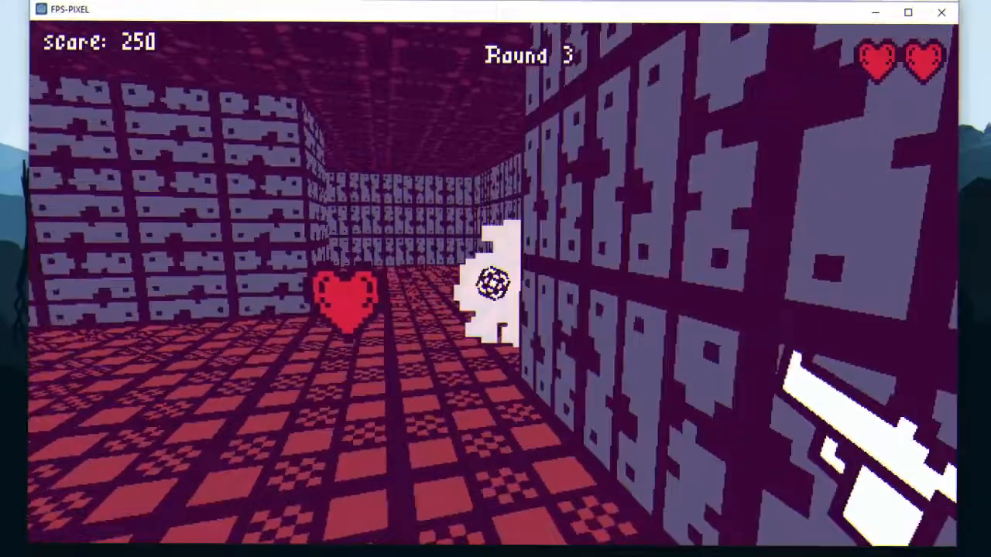
Shoot enemies until dying at Score 300, Round 4, then restart with R.
left_click(495, 279)
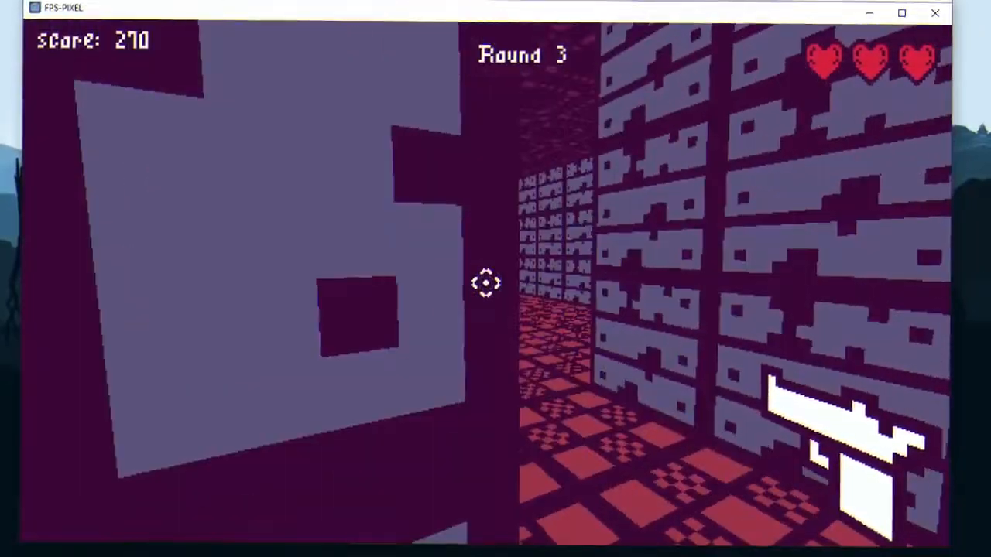
mouse_move(496, 287)
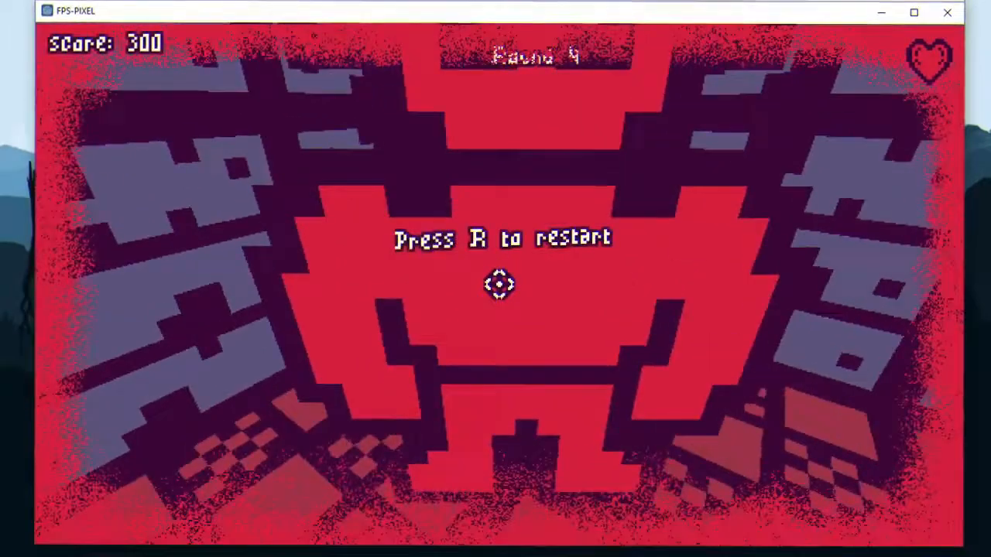
key("r")
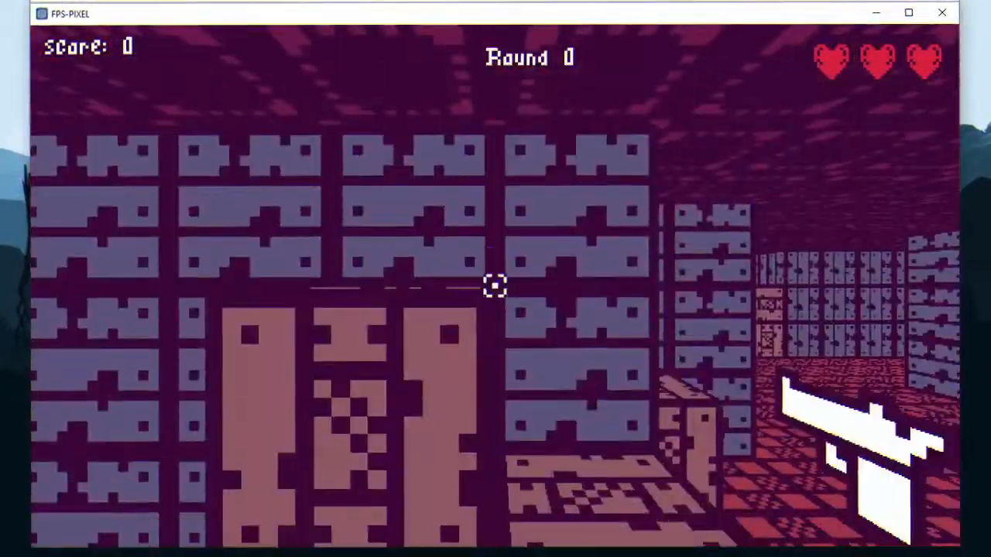